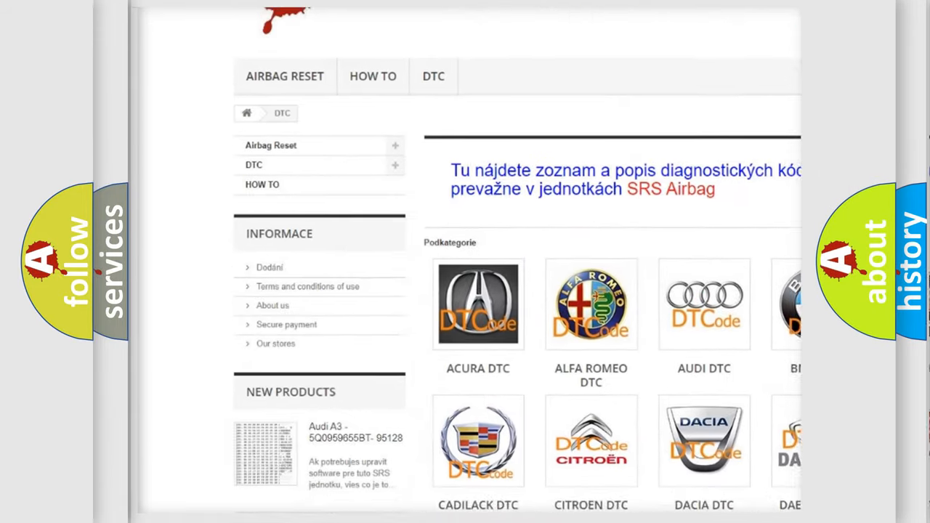
{"action": "scroll", "scroll_direction": "down", "scroll_amount": 3}
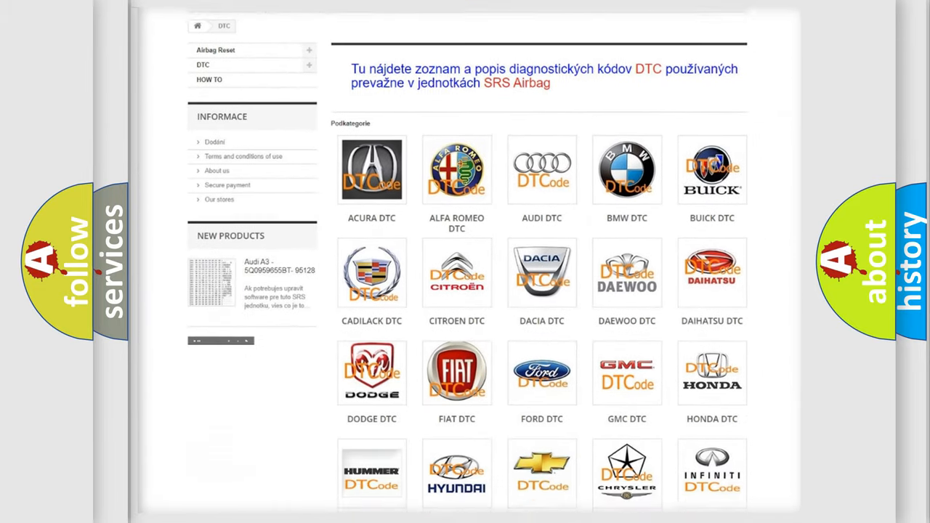
{"action": "scroll", "scroll_direction": "down", "scroll_amount": 3}
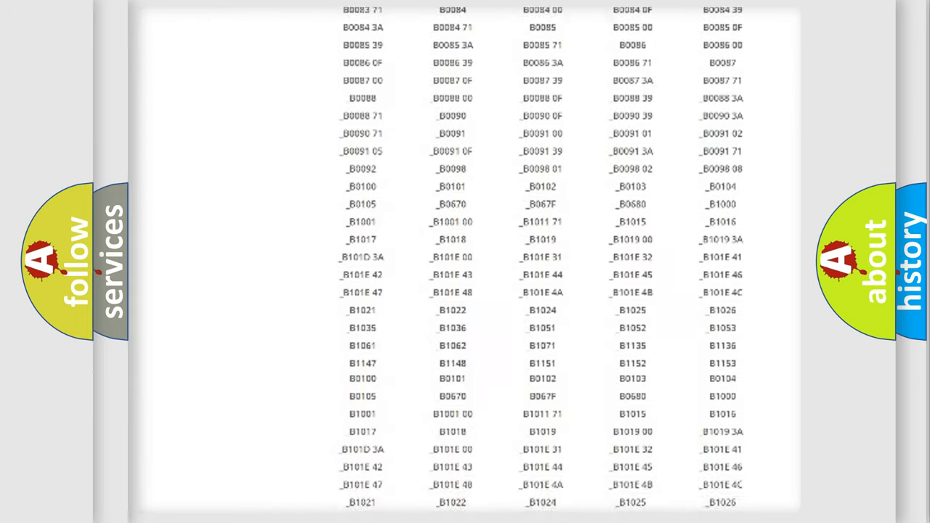
{"action": "scroll", "scroll_direction": "down", "scroll_amount": 3}
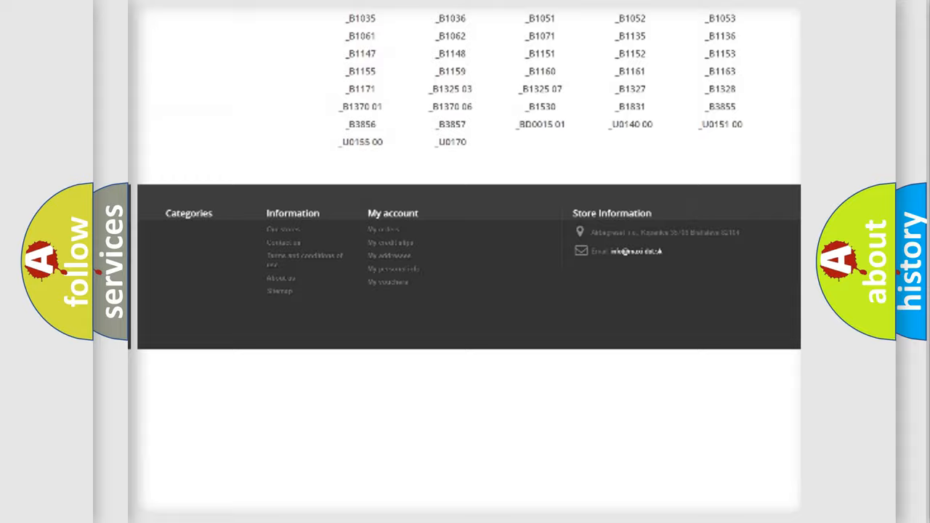
{"action": "scroll", "scroll_direction": "up", "scroll_amount": 3}
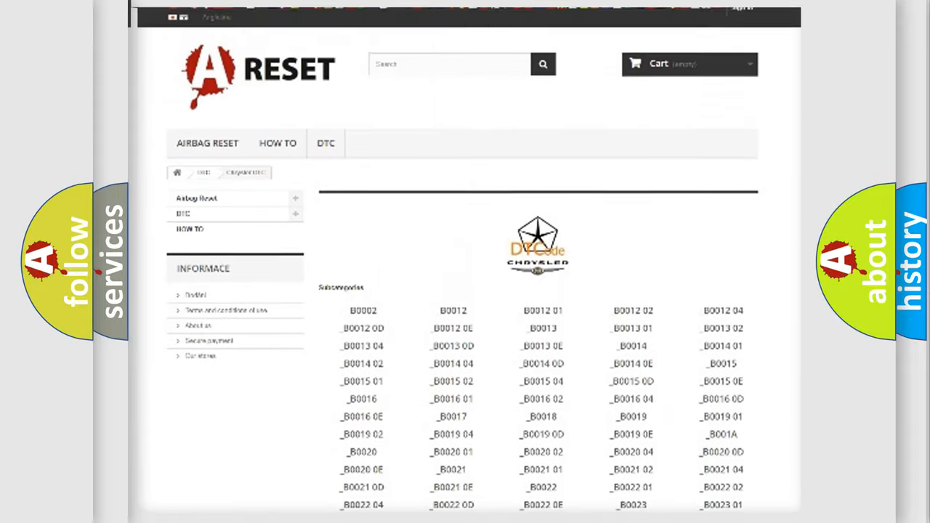